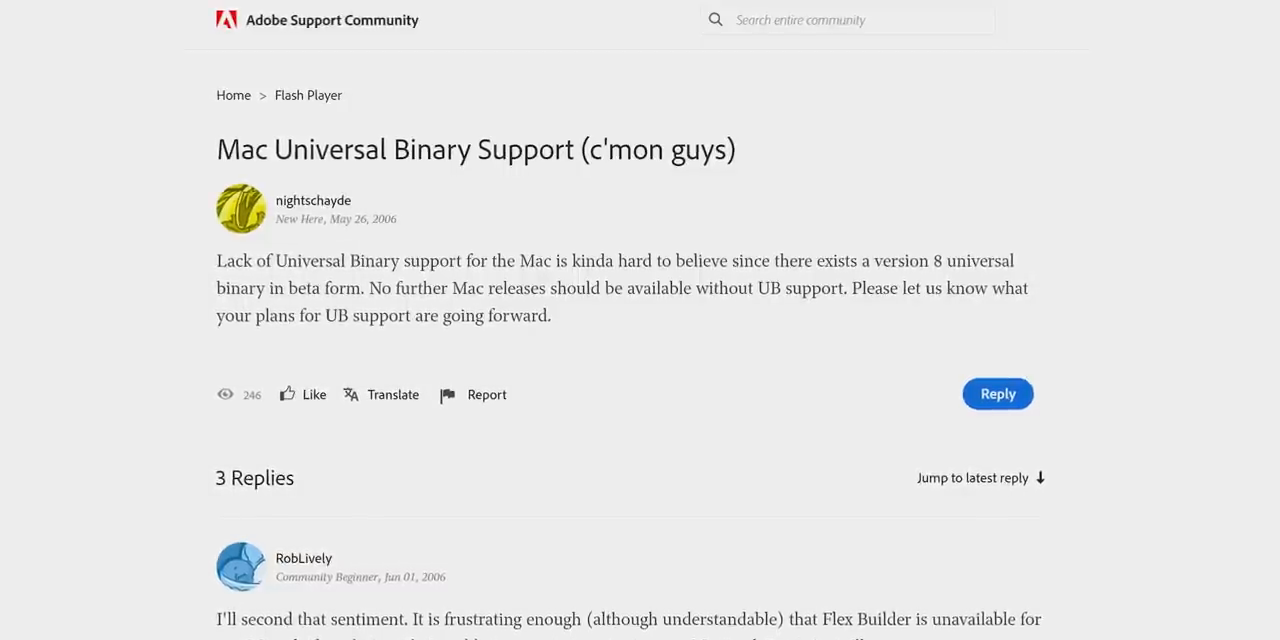
Step: Scroll the FreshBooks mobile accounting app page to its 'Work Anywhere' download links
scroll("down", 3)
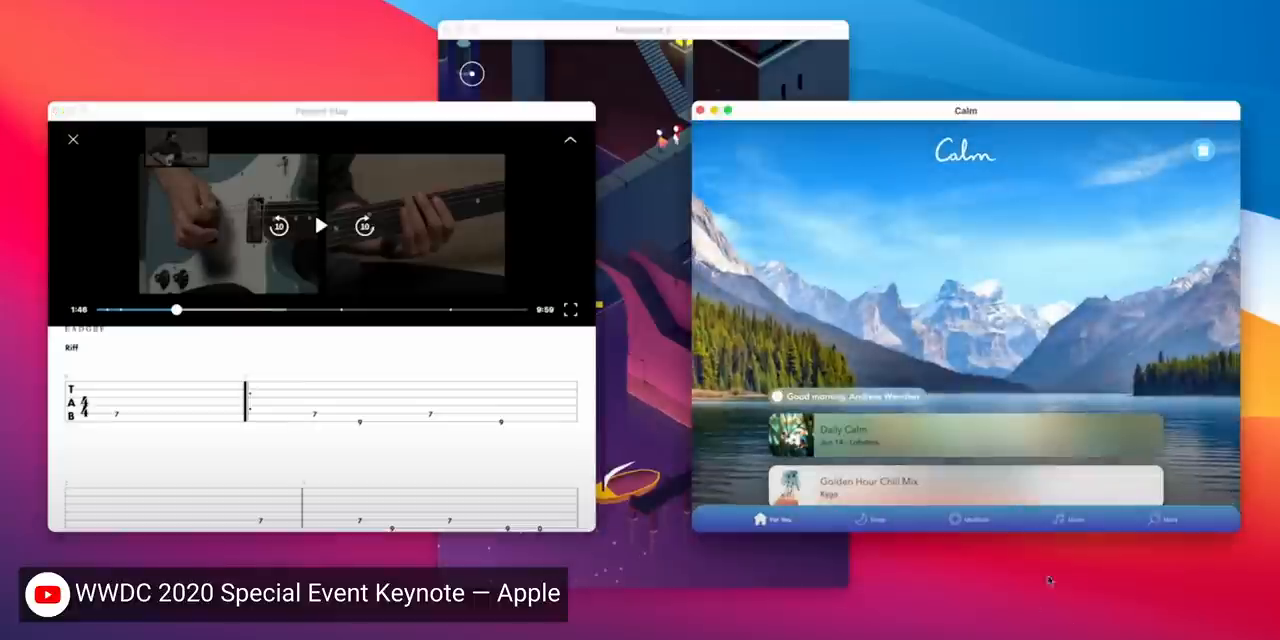
scroll("down", 3)
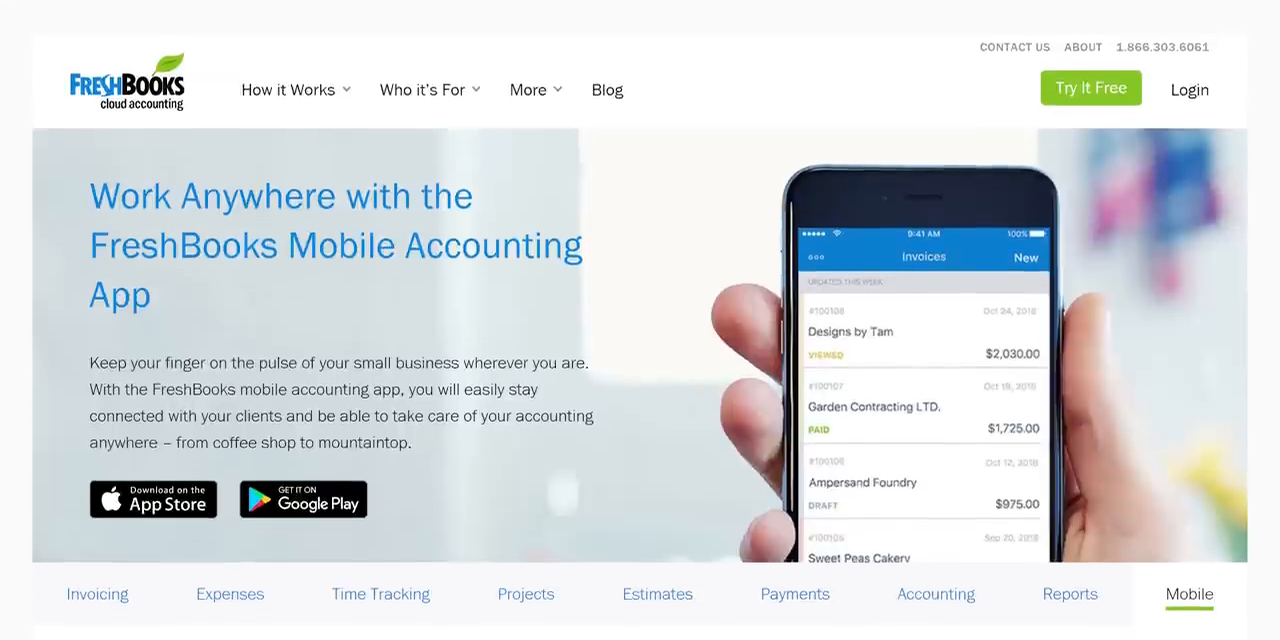
Step: Go to the FreshBooks Expenses feature page and scroll to mileage tracking and 'Never Miss an Update'
scroll("down", 3)
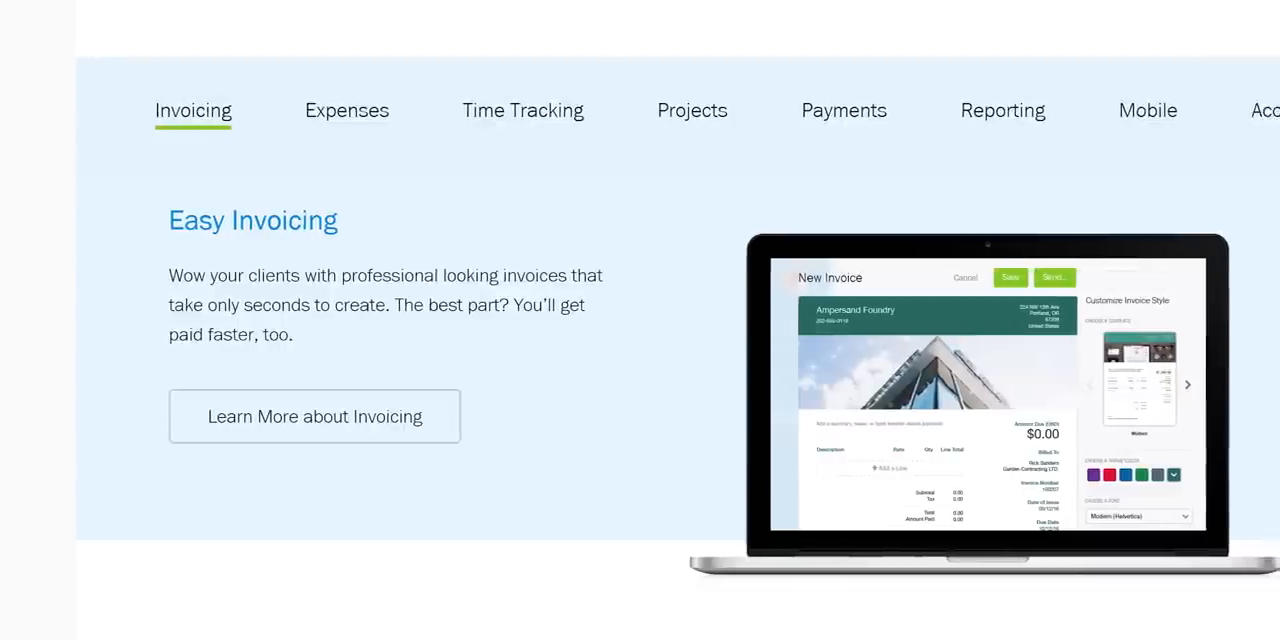
left_click(348, 110)
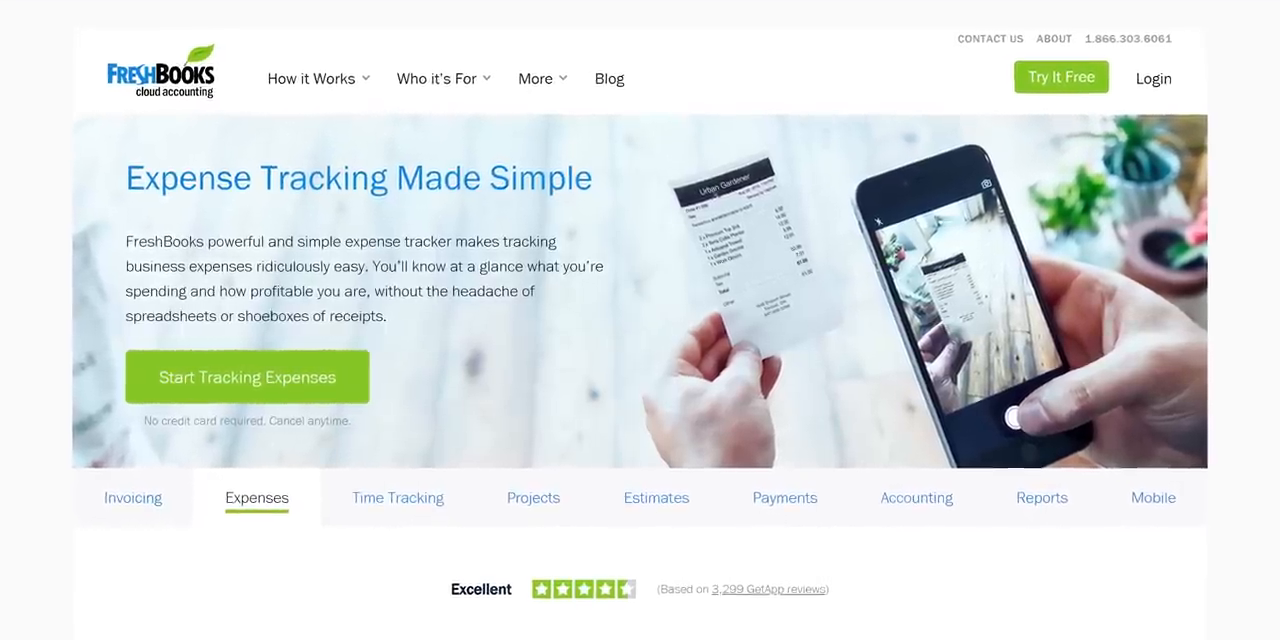
scroll("down", 3)
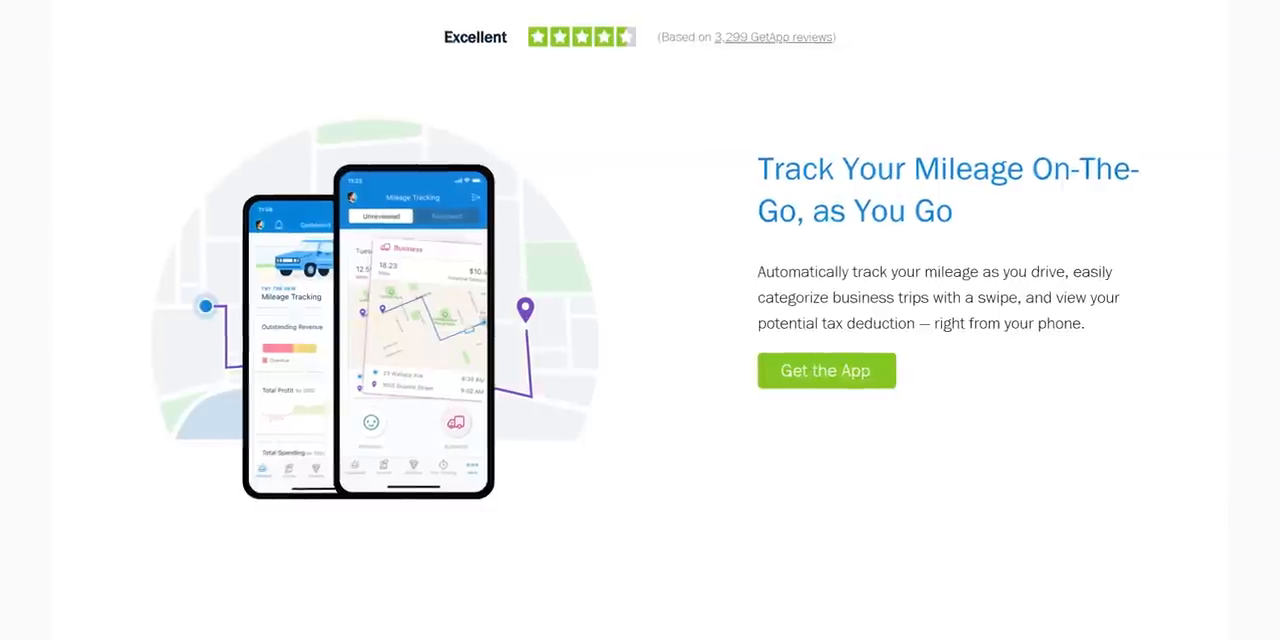
scroll("down", 3)
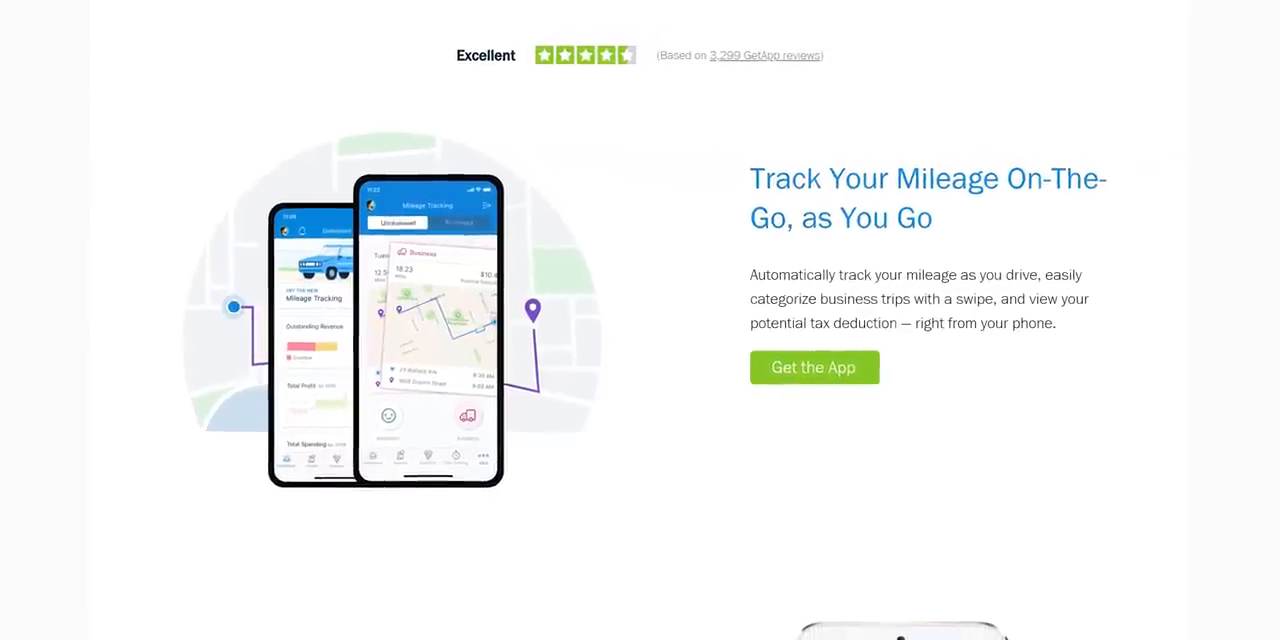
scroll("down", 3)
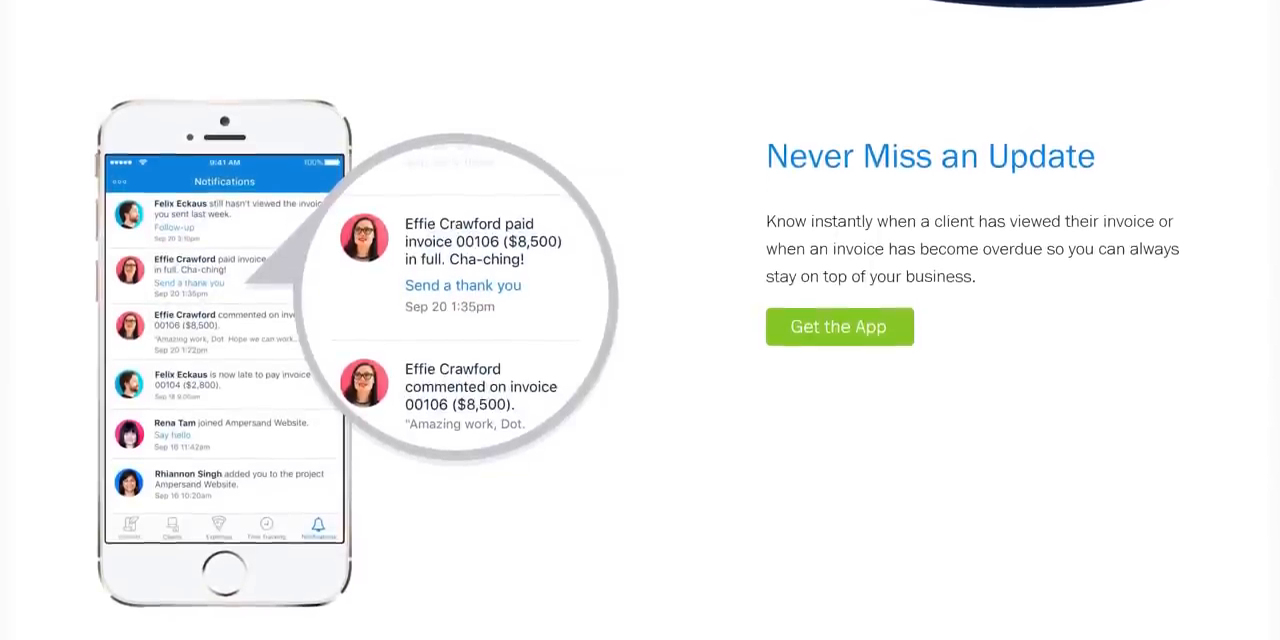